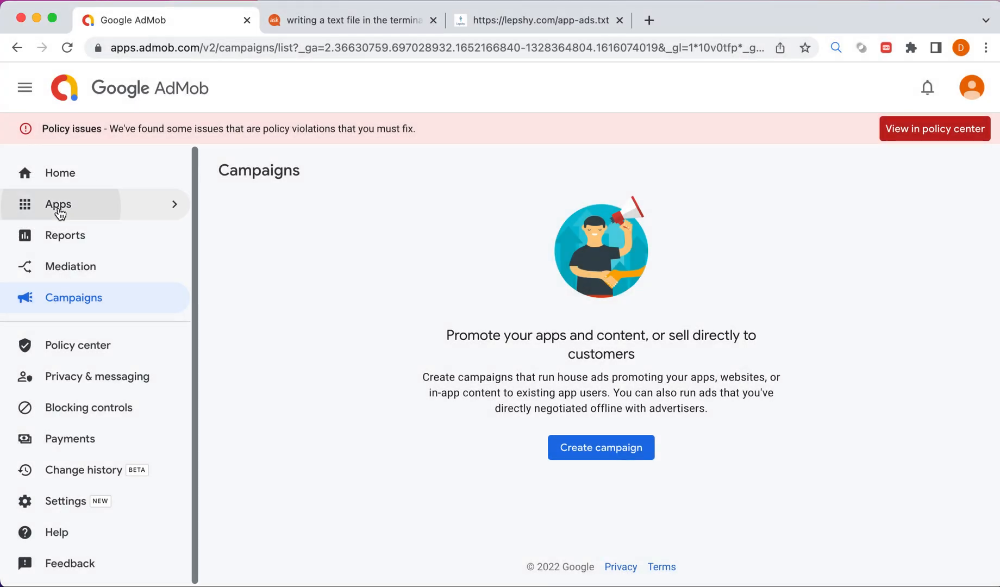
Show all account apps and switch to the app-ads.txt status view with its setup guide.
{"action": "left_click", "coordinate": [58, 205]}
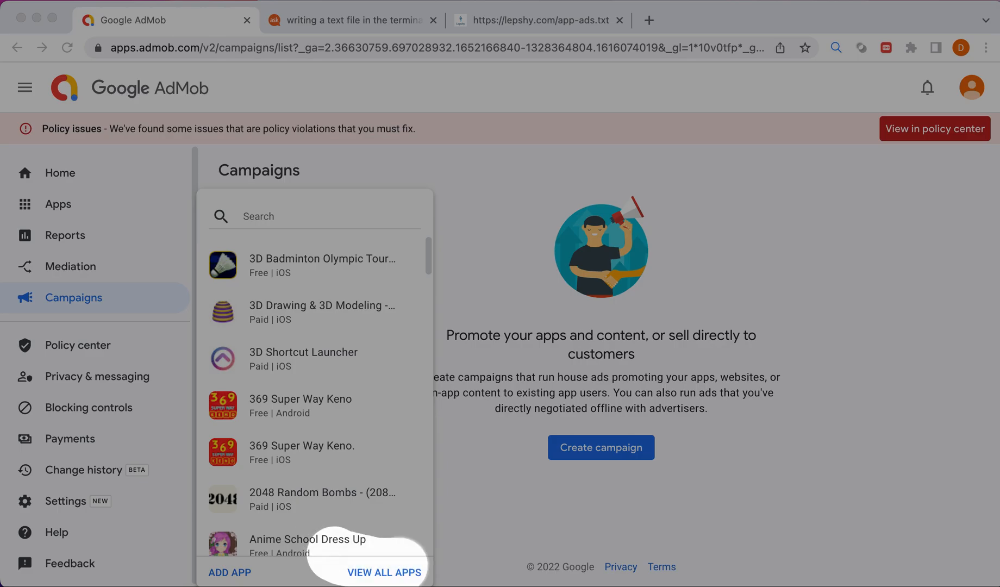
{"action": "left_click", "coordinate": [384, 571]}
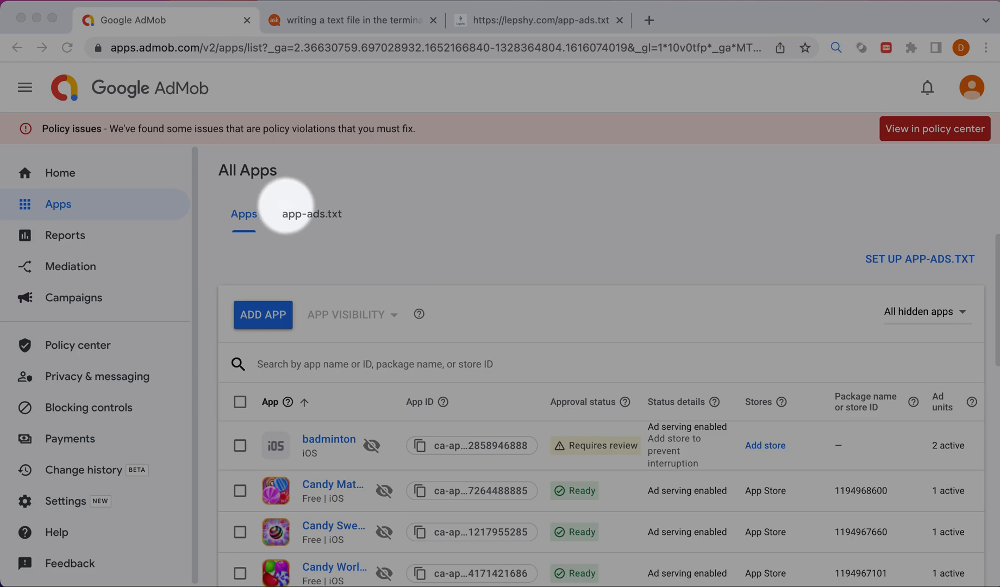
{"action": "left_click", "coordinate": [312, 214]}
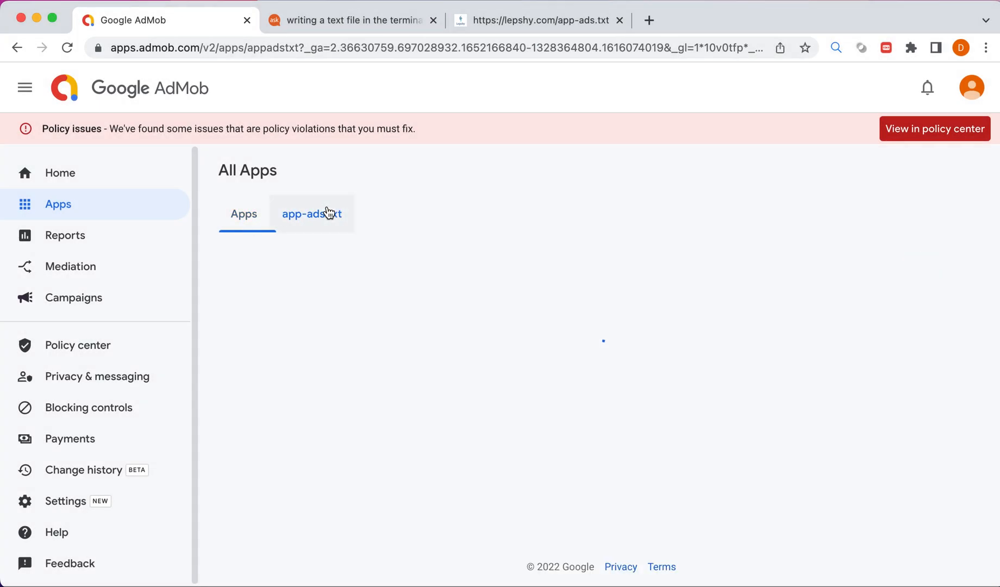
{"action": "left_click", "coordinate": [312, 214]}
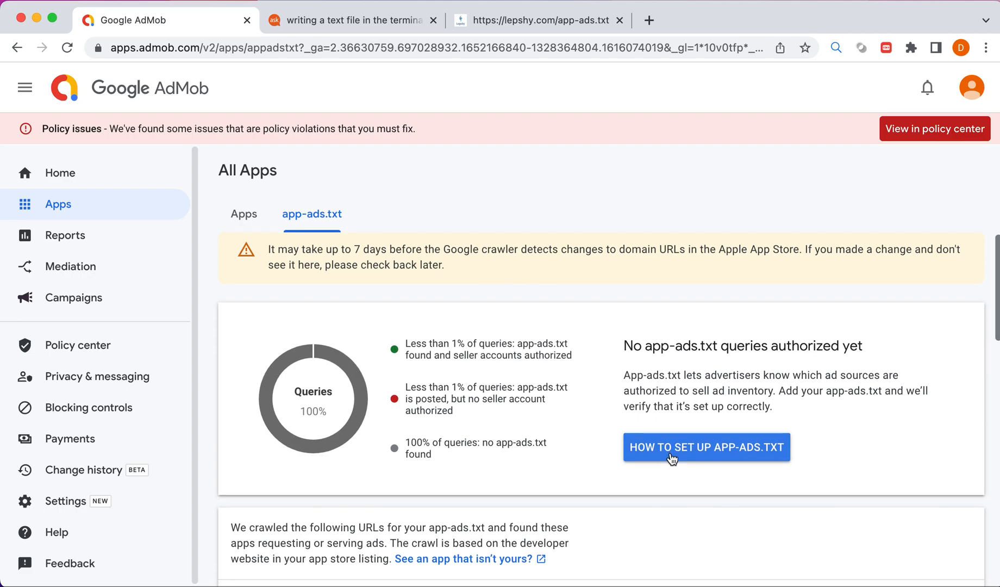
{"action": "left_click", "coordinate": [706, 447]}
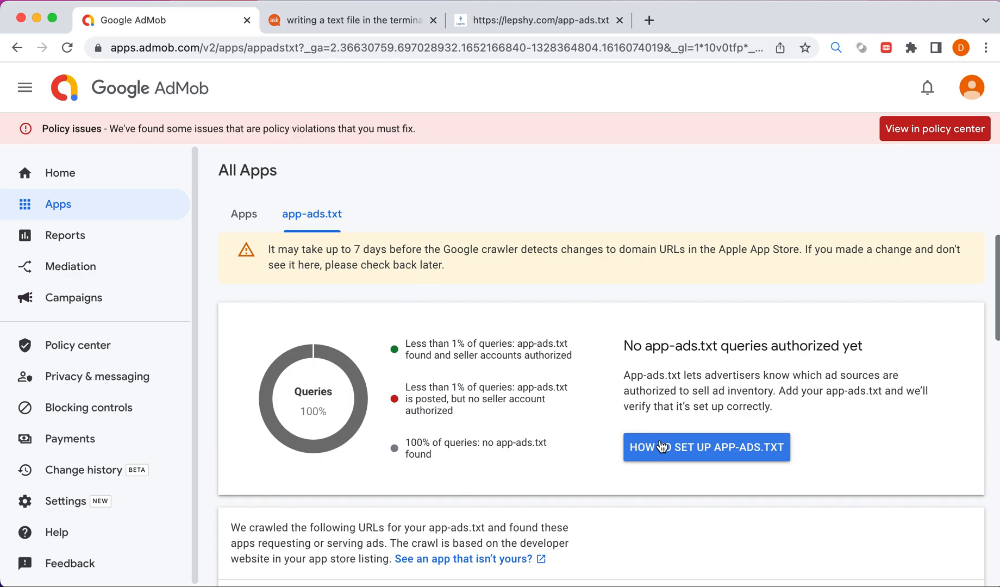
Copy the google.com publisher code snippet from the app-ads.txt setup instructions.
{"action": "left_click", "coordinate": [707, 447]}
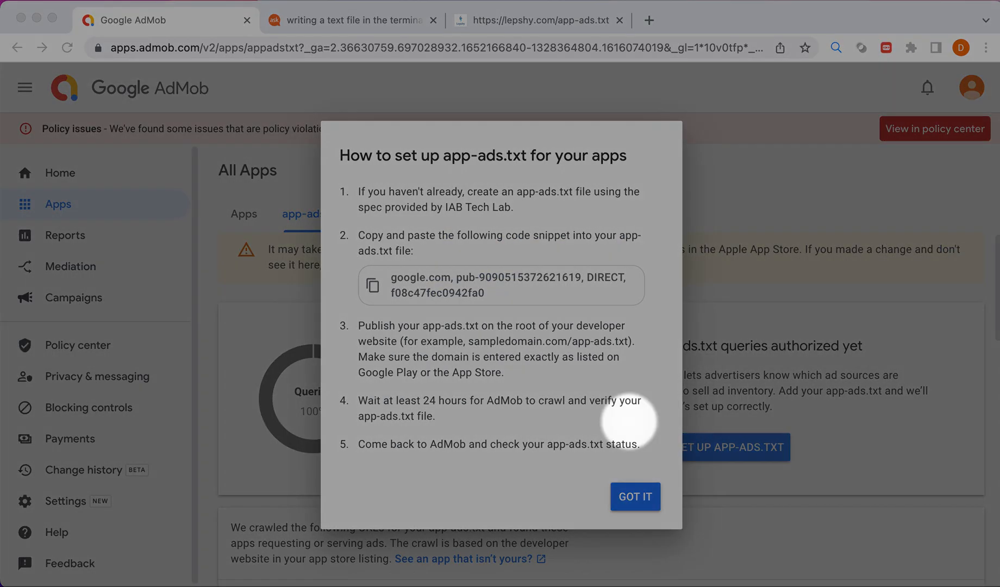
{"action": "mouse_move", "coordinate": [594, 233]}
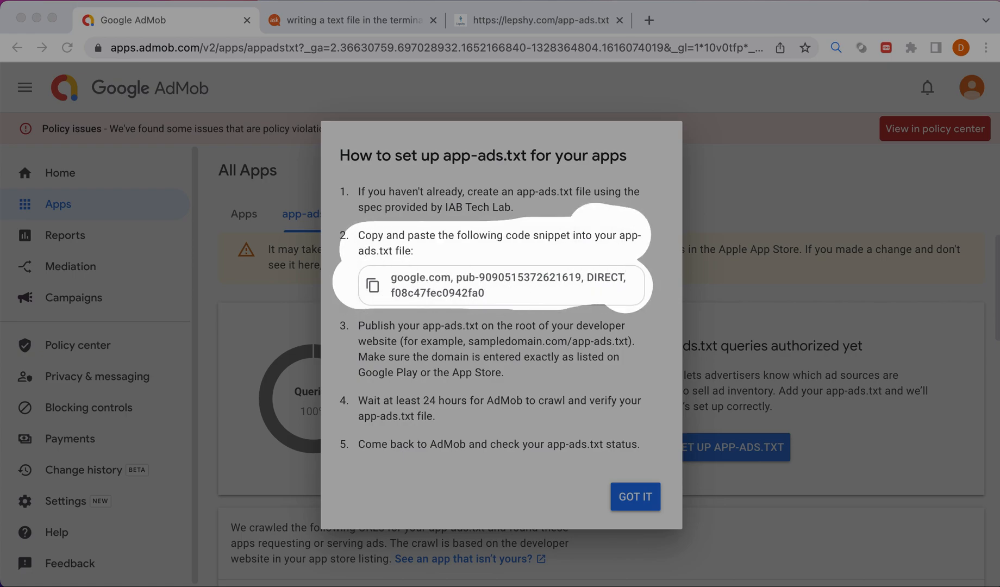
{"action": "left_click", "coordinate": [373, 285]}
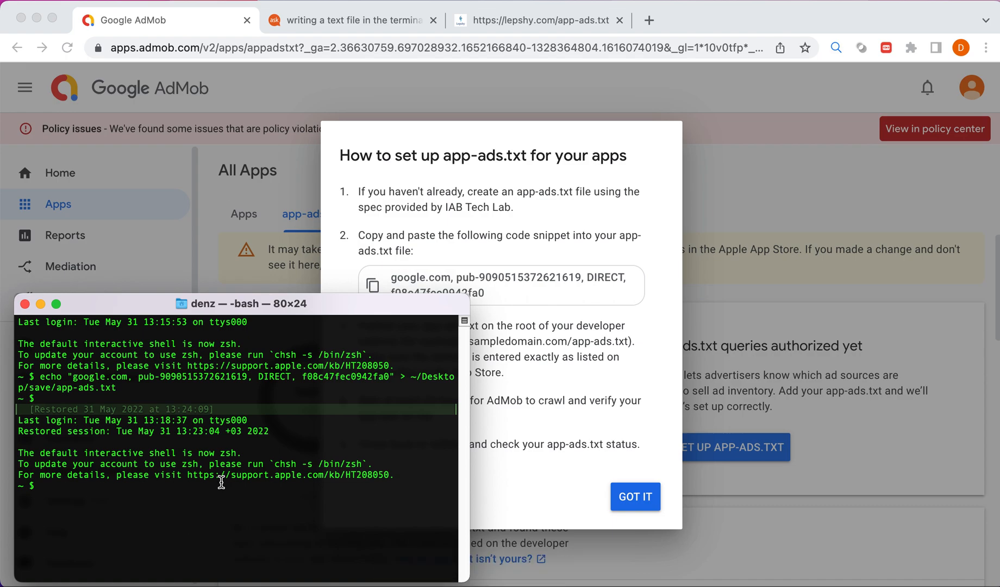
Echo the publisher snippet into ~/Desktop/save/app-ads.txt.
{"action": "type", "text": "echo \"google.com, pub-9090515372621619, DIRECT, f08c47fec0942fa0\" >"}
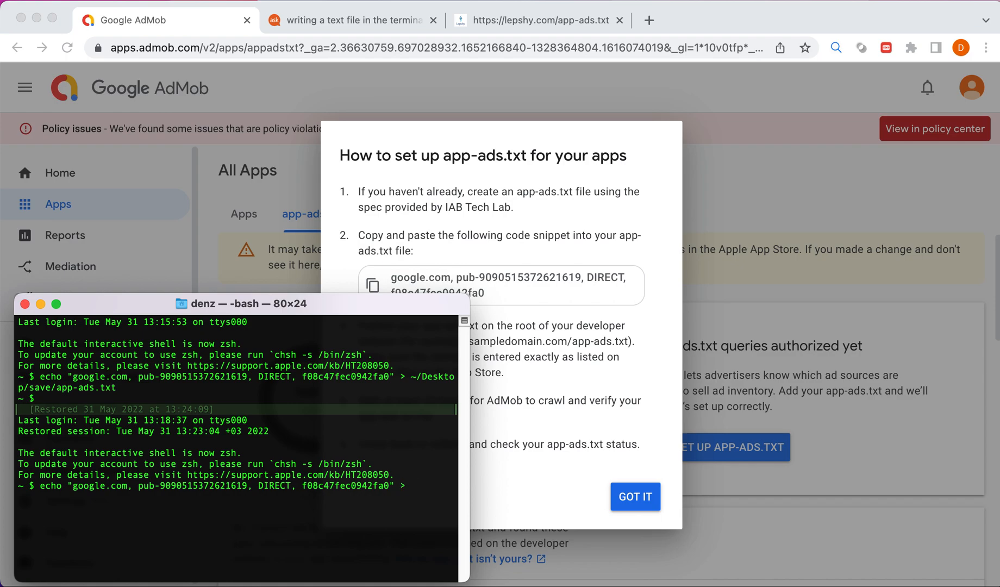
{"action": "type", "text": "~/"}
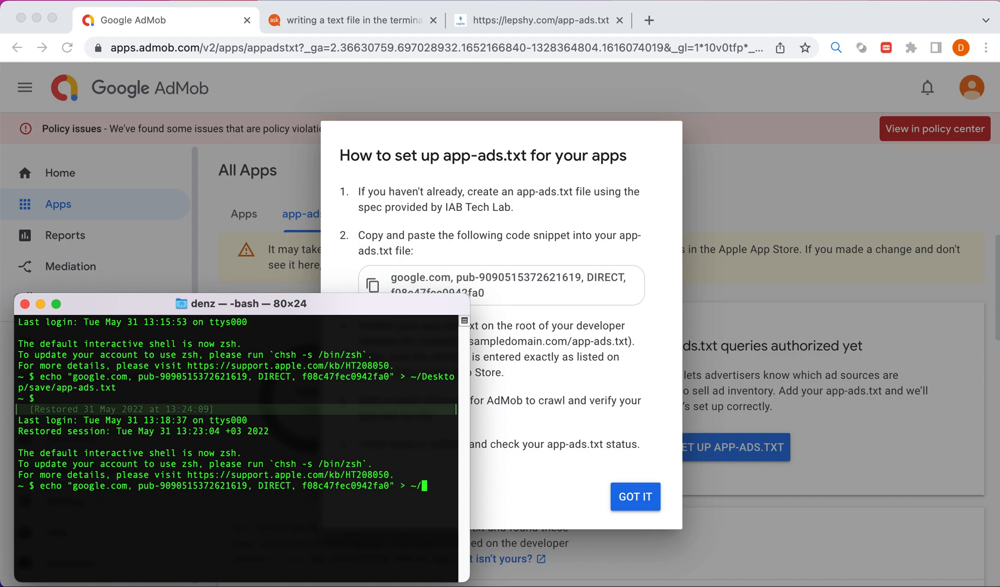
{"action": "type", "text": "Desktop/"}
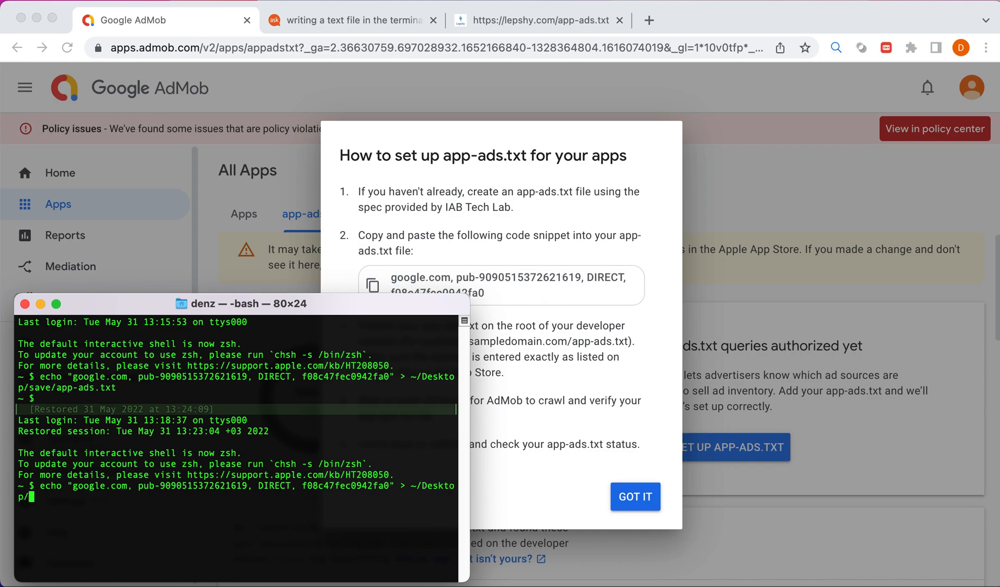
{"action": "type", "text": "s"}
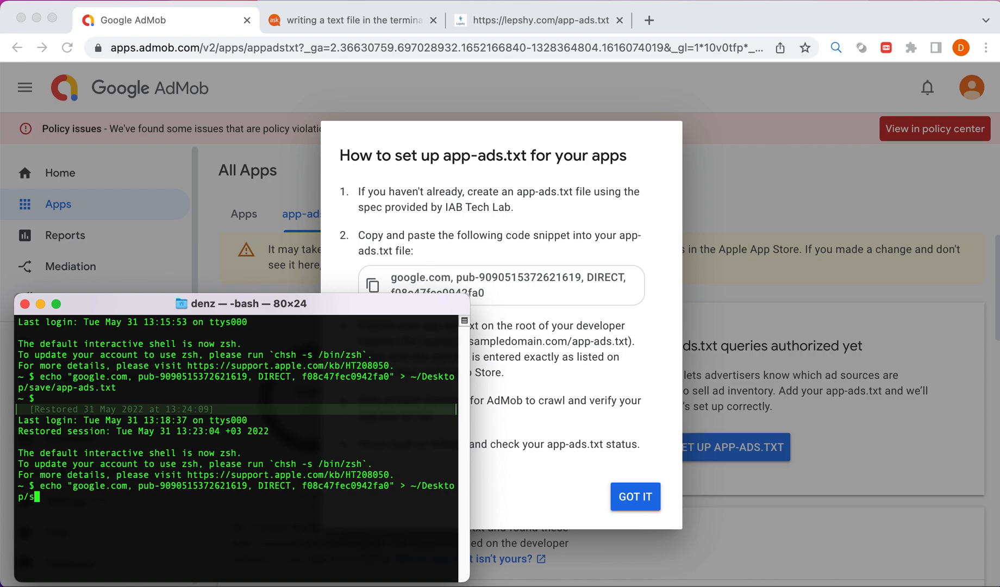
{"action": "type", "text": "ave/ap"}
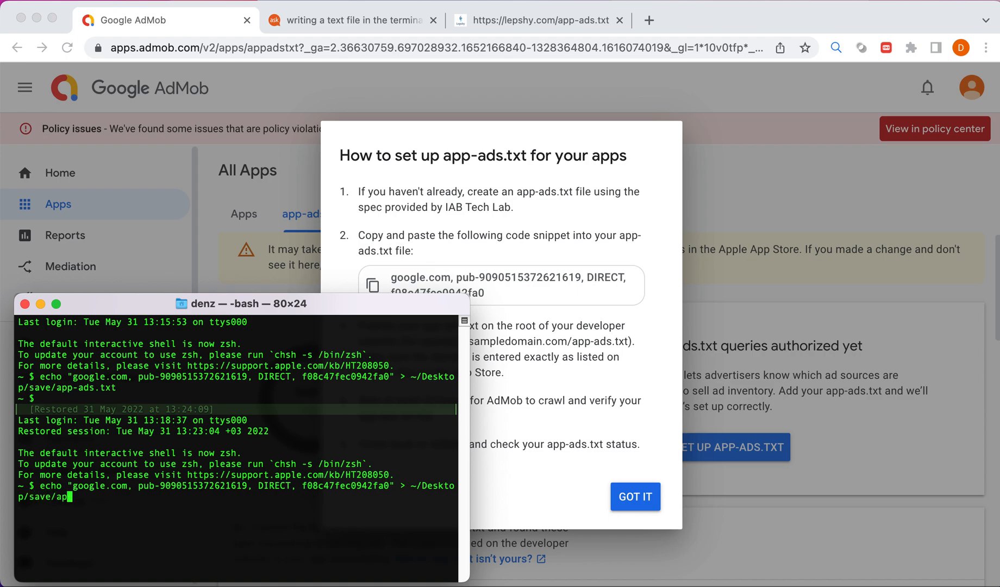
{"action": "type", "text": "-ads"}
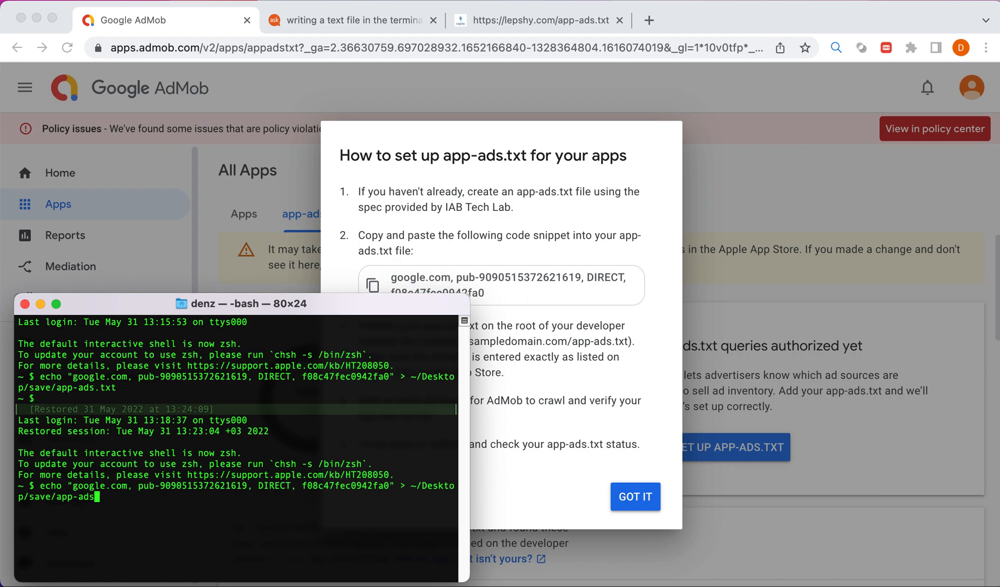
{"action": "type", "text": "txt"}
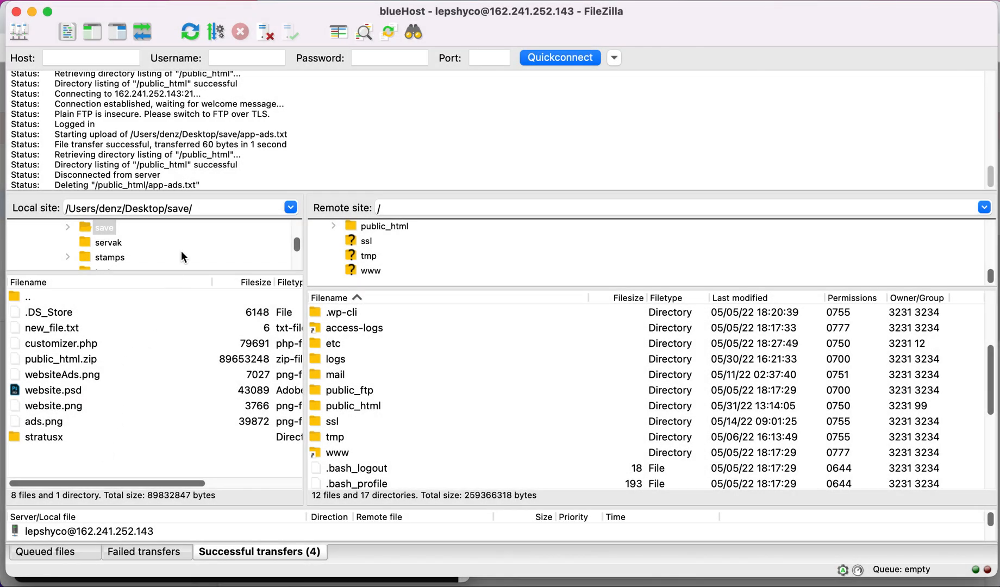
Upload app-ads.txt from the local save folder into the server's /public_html.
{"action": "left_click", "coordinate": [178, 207]}
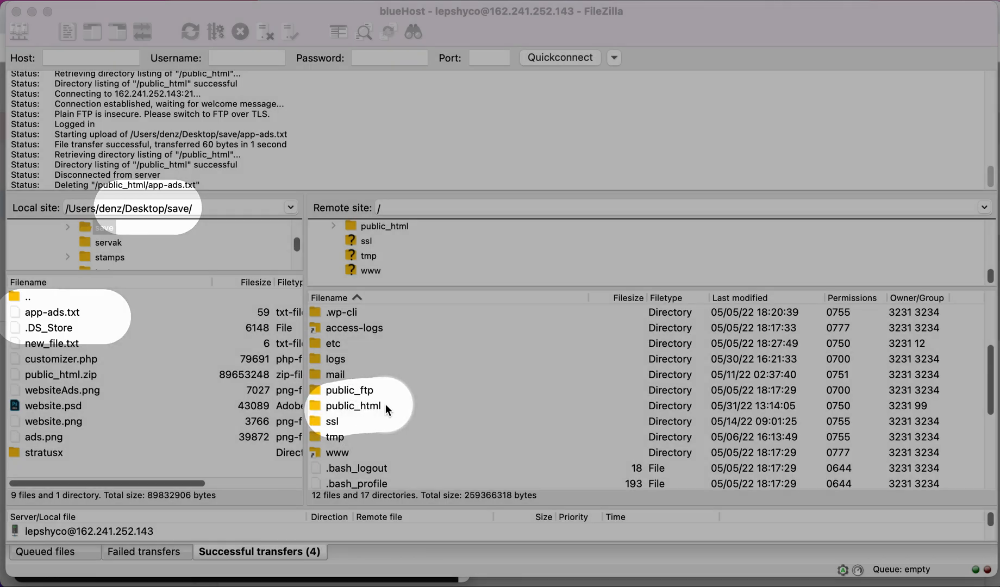
{"action": "double_click", "coordinate": [354, 405]}
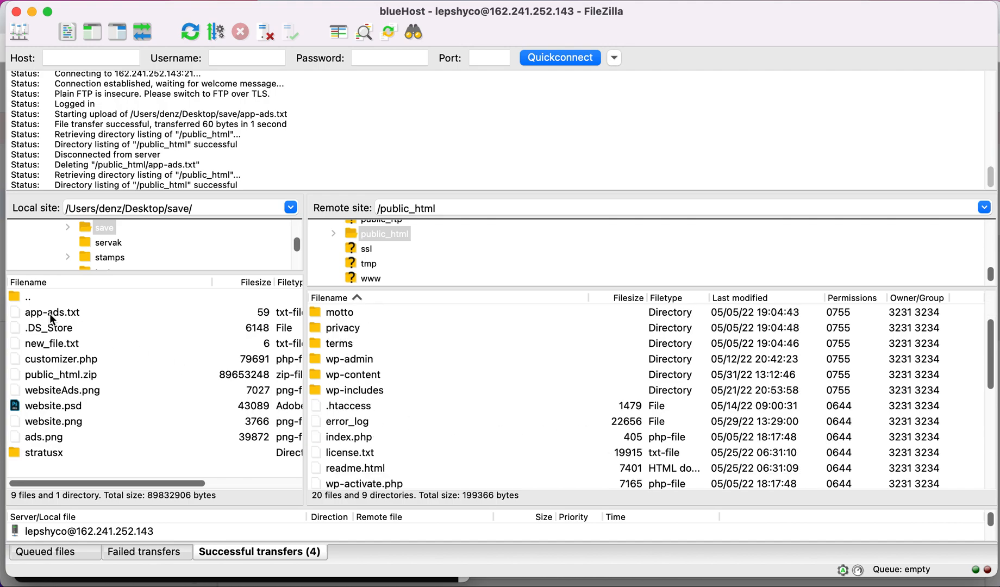
{"action": "left_click", "coordinate": [52, 312]}
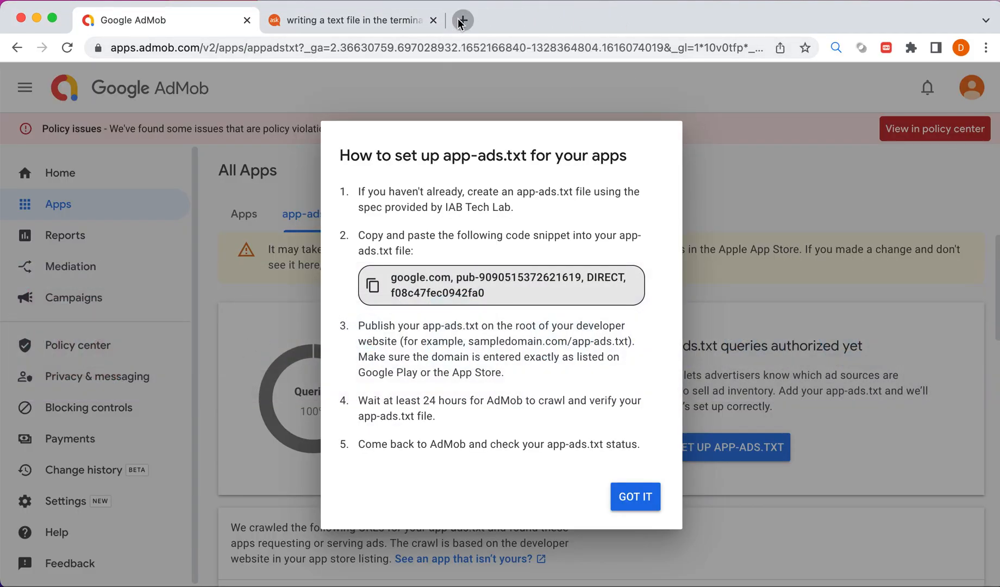
Load lepshy.com/app-ads.txt in a new tab to confirm the file is live.
{"action": "left_click", "coordinate": [462, 20]}
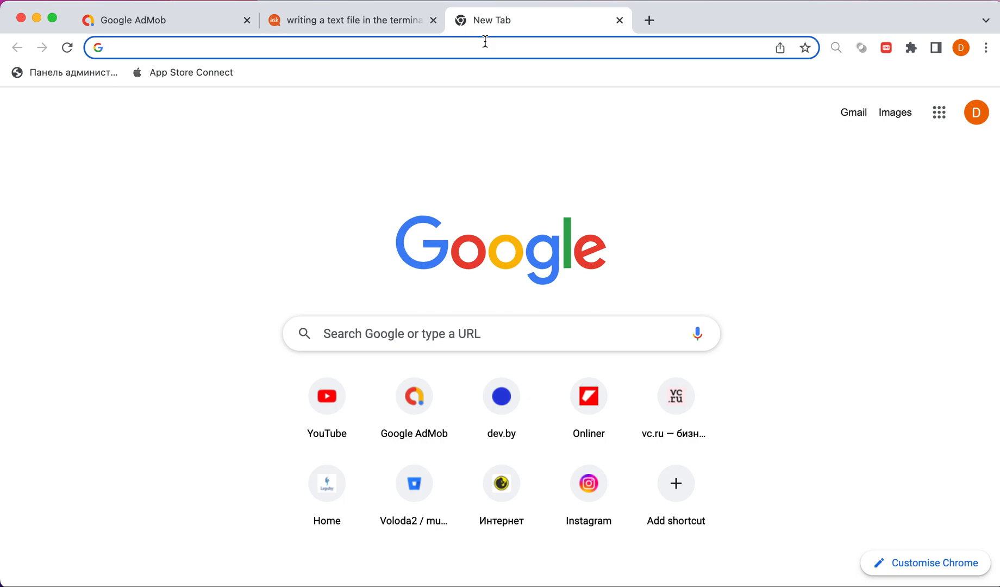
{"action": "type", "text": "lepshy.com"}
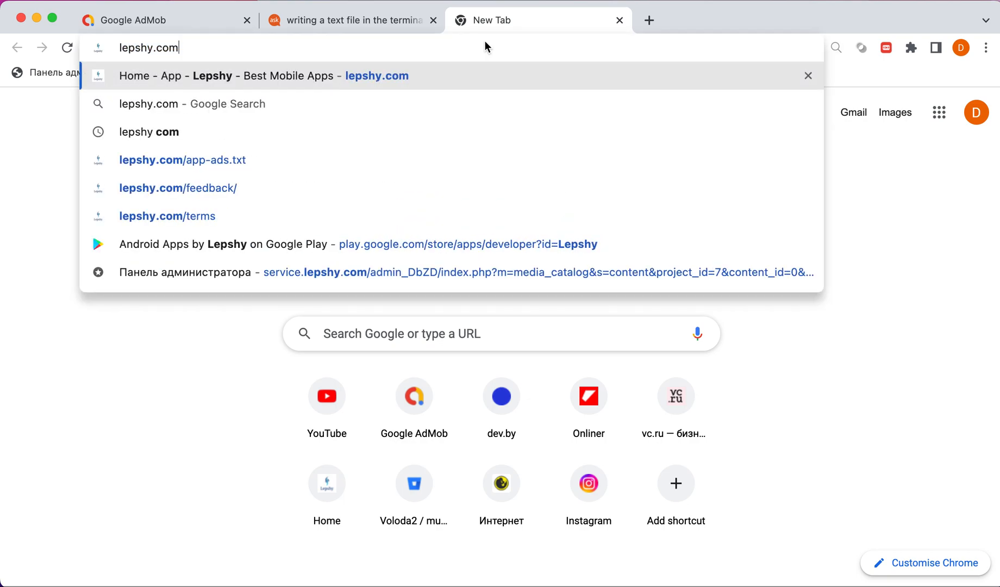
{"action": "type", "text": "/"}
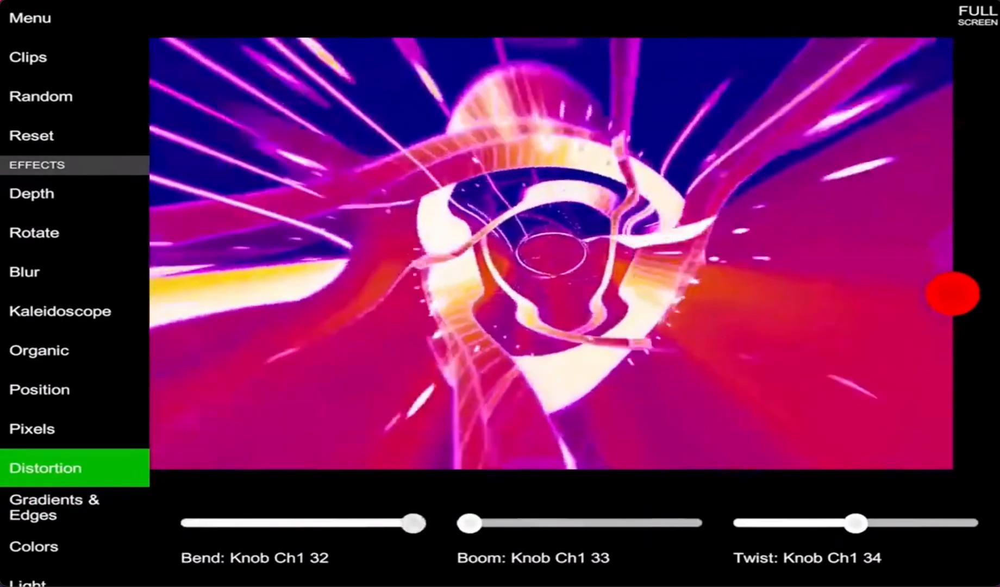
Minimise distortion twist, shift hue, raise saturation and enable chromatic aberration.
{"action": "left_click_drag", "start_coordinate": [855, 523], "coordinate": [785, 523]}
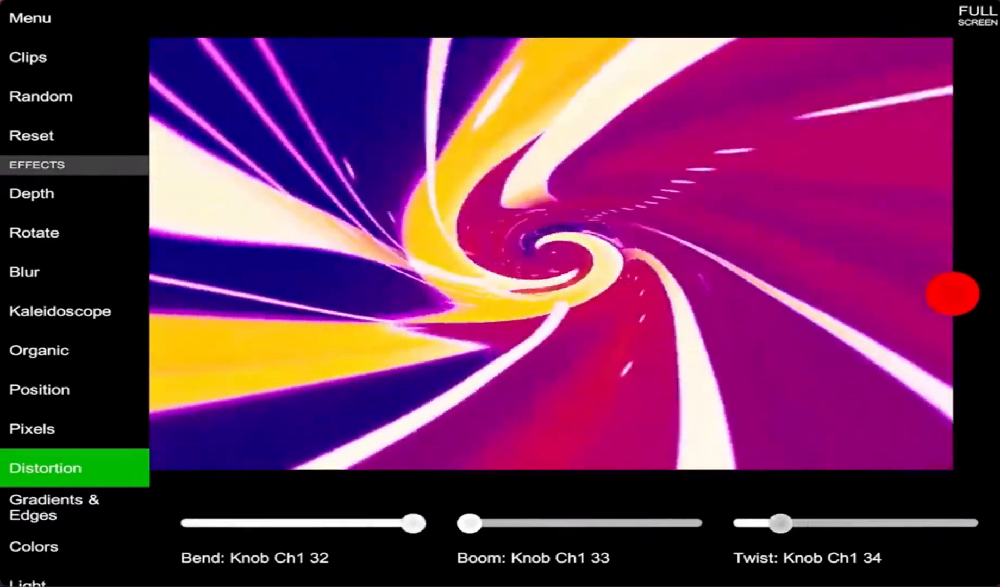
{"action": "left_click_drag", "start_coordinate": [782, 523], "coordinate": [745, 523]}
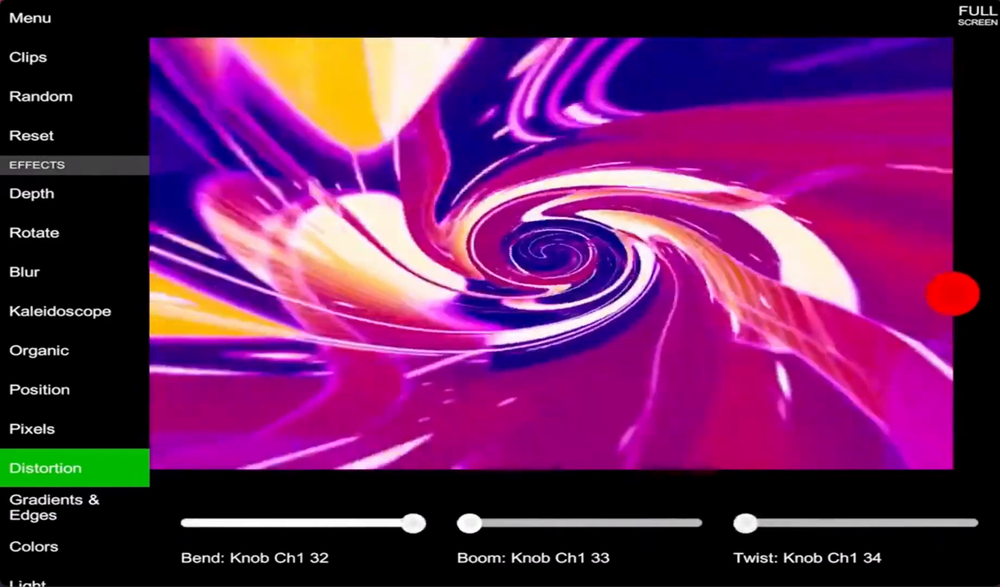
{"action": "left_click", "coordinate": [56, 508]}
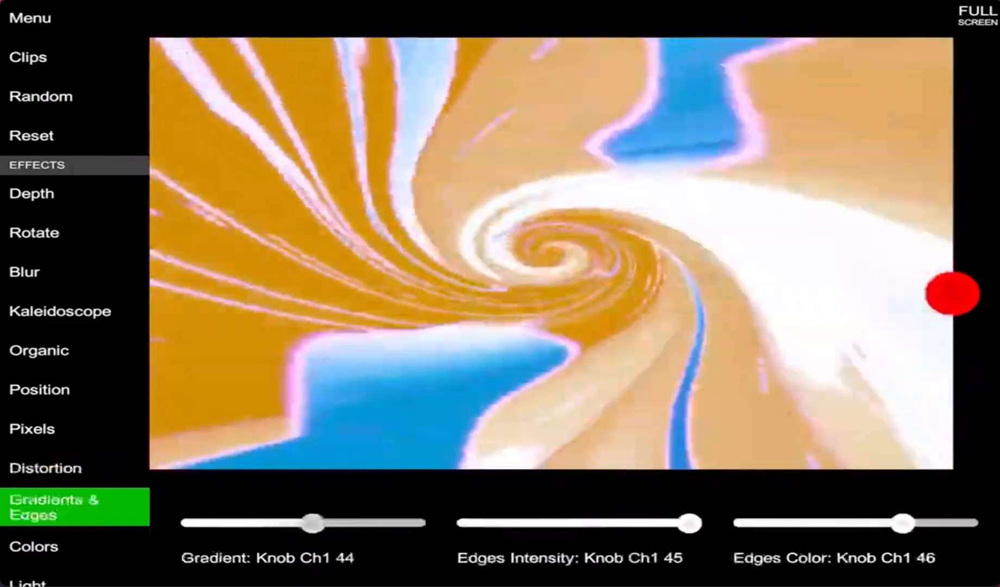
{"action": "left_click", "coordinate": [34, 546]}
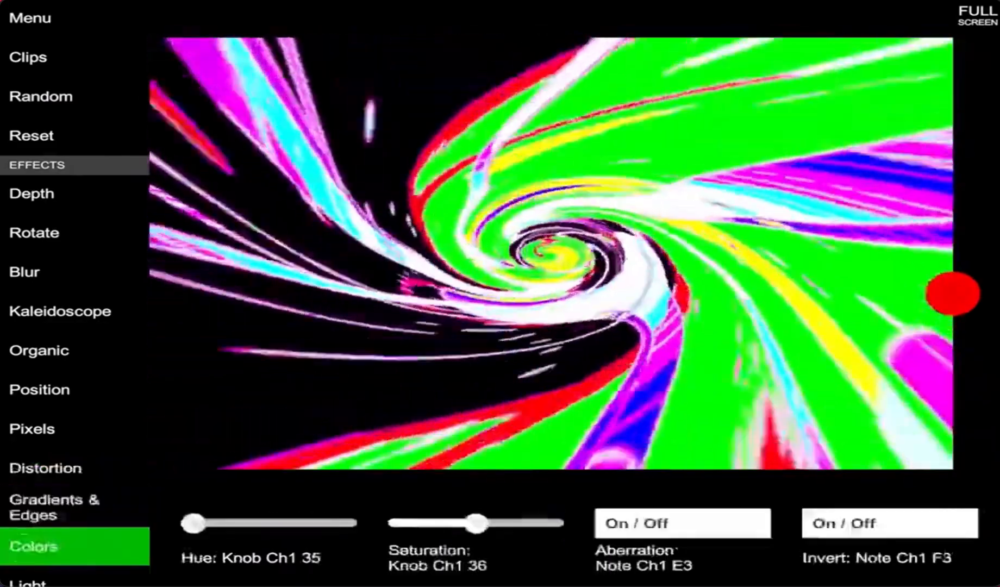
{"action": "left_click_drag", "start_coordinate": [188, 523], "coordinate": [287, 523]}
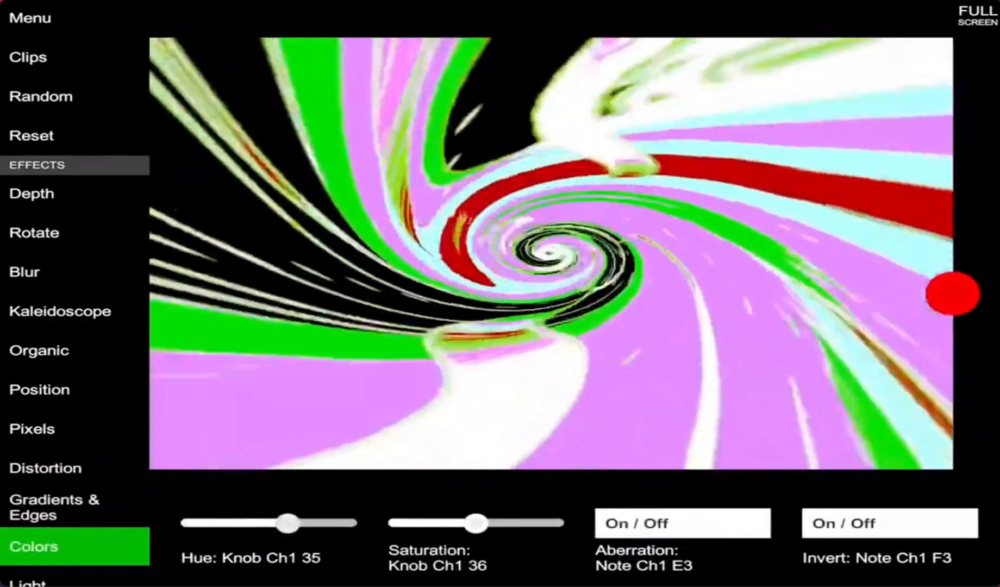
{"action": "left_click_drag", "start_coordinate": [475, 523], "coordinate": [523, 523]}
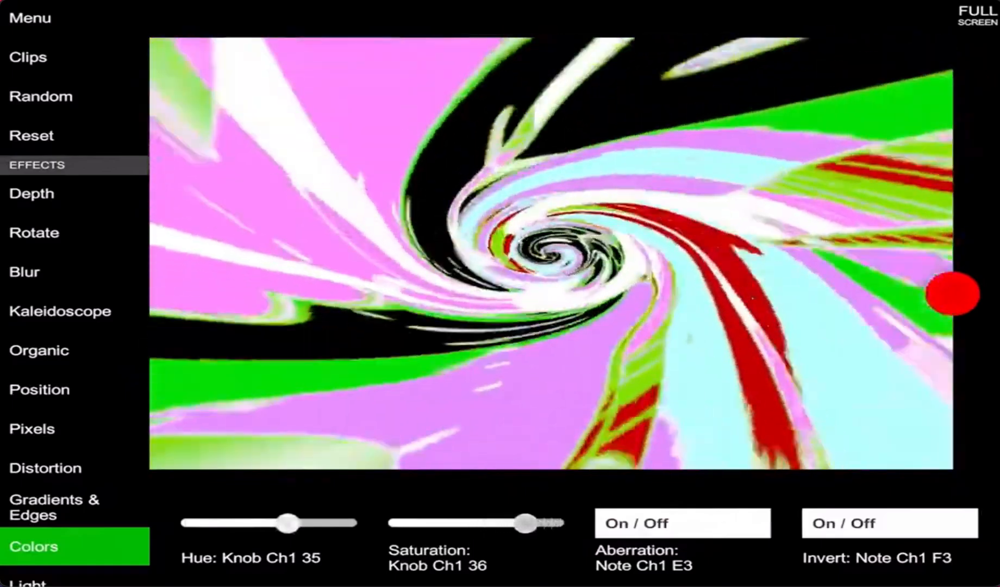
{"action": "left_click", "coordinate": [683, 524]}
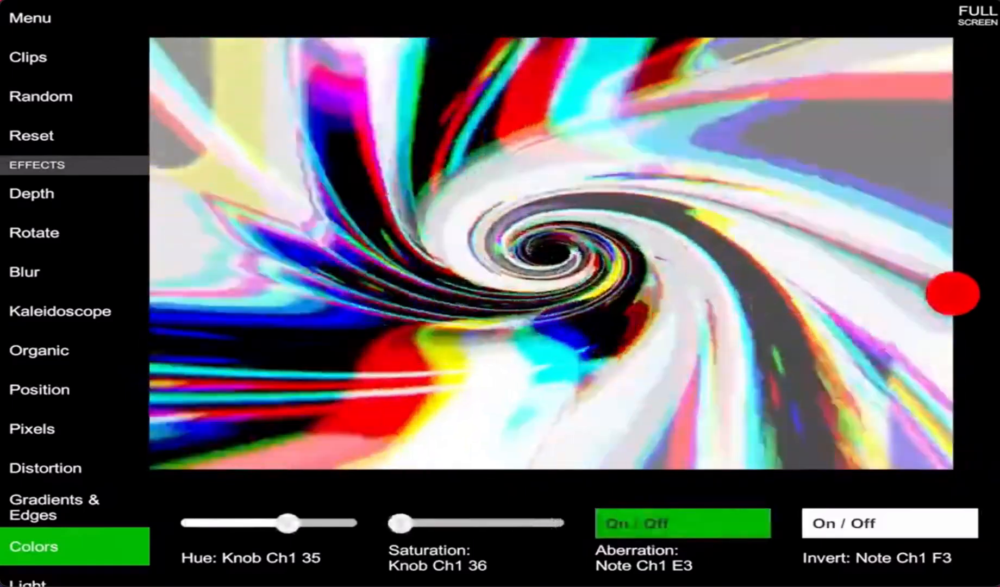
{"action": "left_click", "coordinate": [888, 524]}
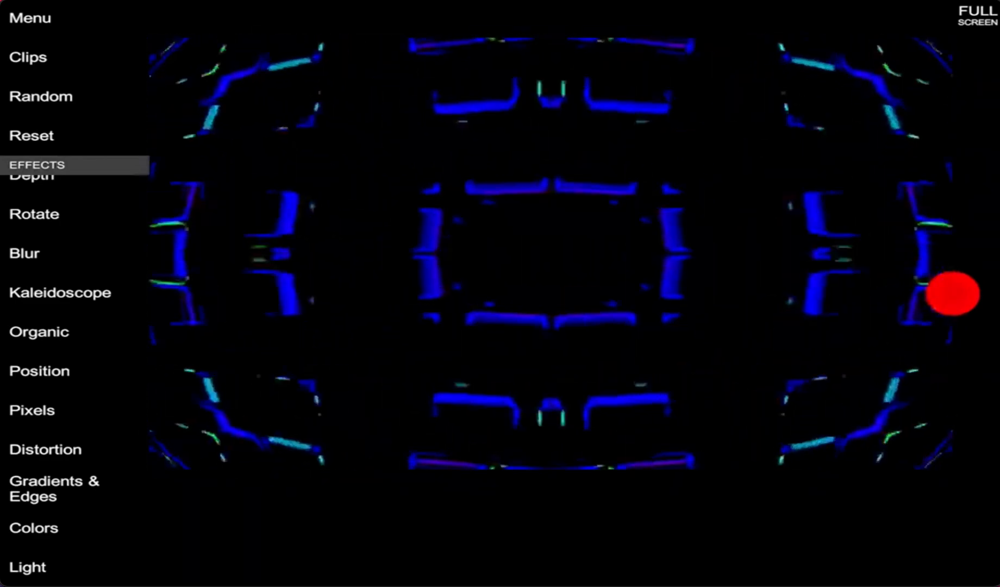
Blend in a different clip in slot B and apply the Kaleidoscope effect.
{"action": "left_click", "coordinate": [51, 233]}
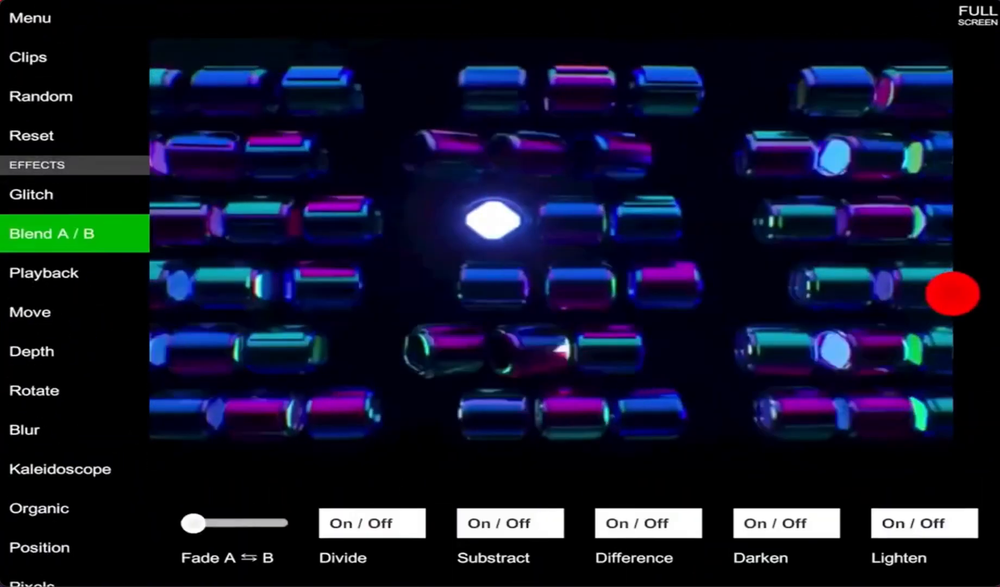
{"action": "left_click", "coordinate": [372, 523]}
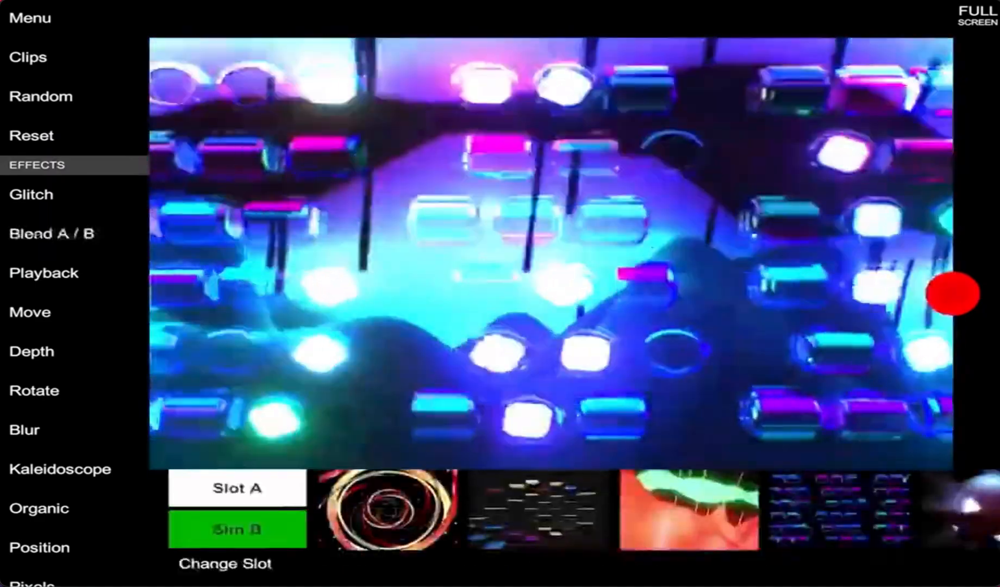
{"action": "left_click", "coordinate": [60, 468]}
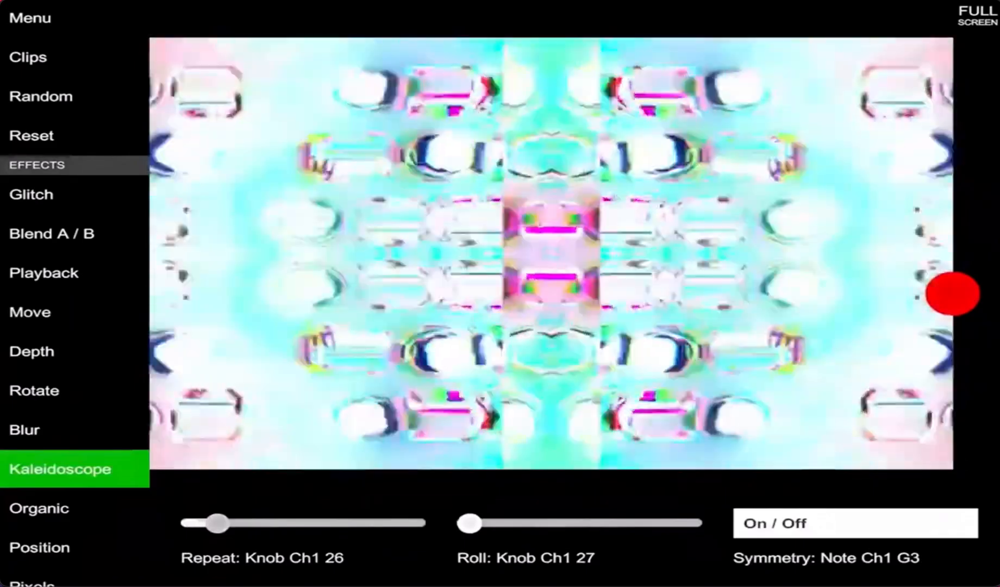